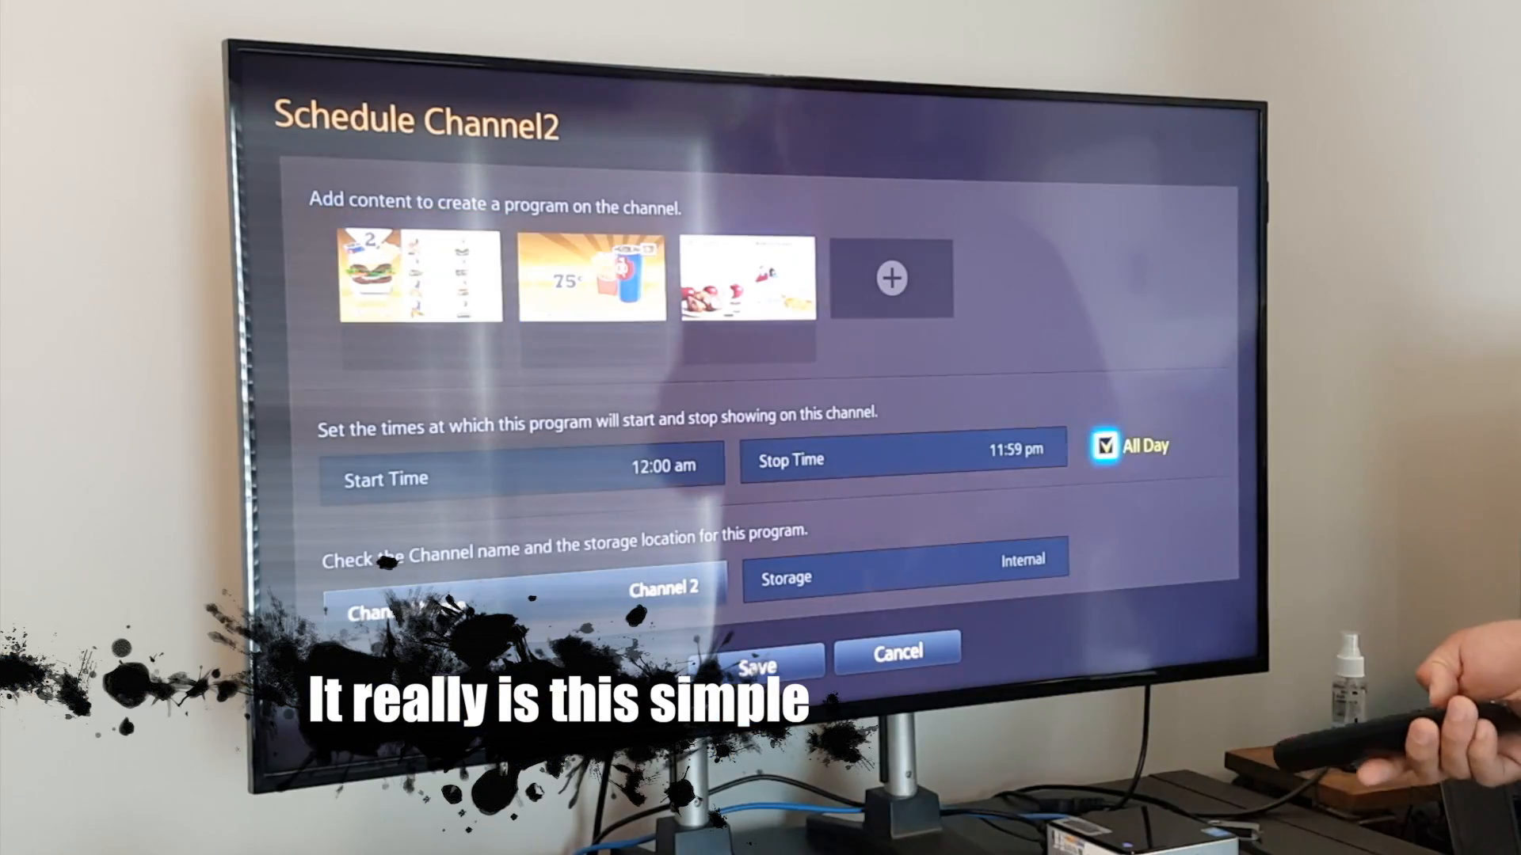
Save Channel 2's schedule with its three items running all day, 12:00 am to 11:59 pm
{"action": "left_click", "coordinate": [762, 667]}
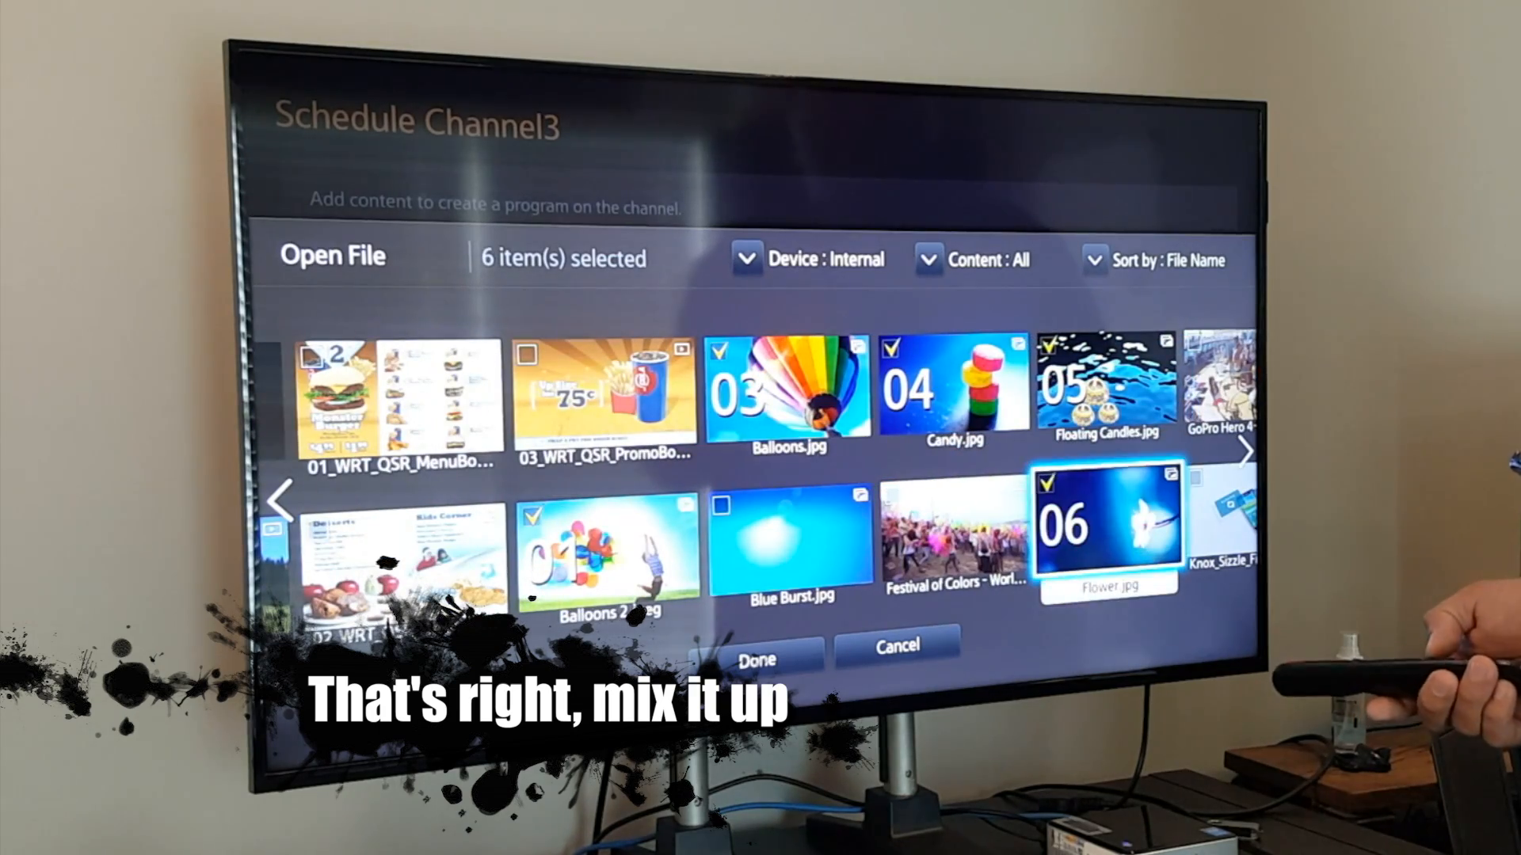
Add the six selected still images to Channel 3's program at 00:05 each
{"action": "left_click", "coordinate": [756, 654]}
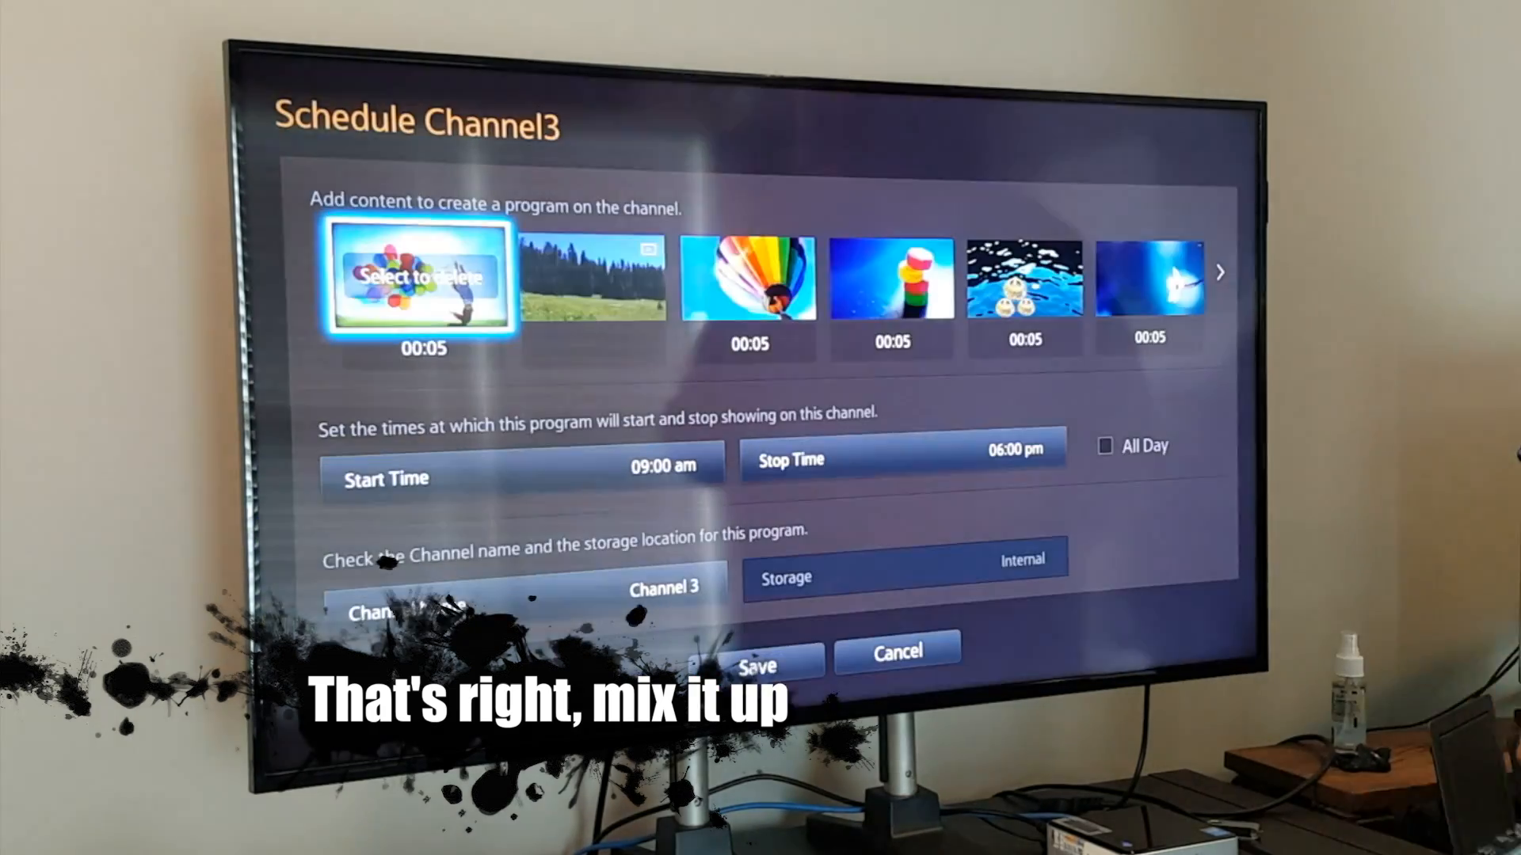